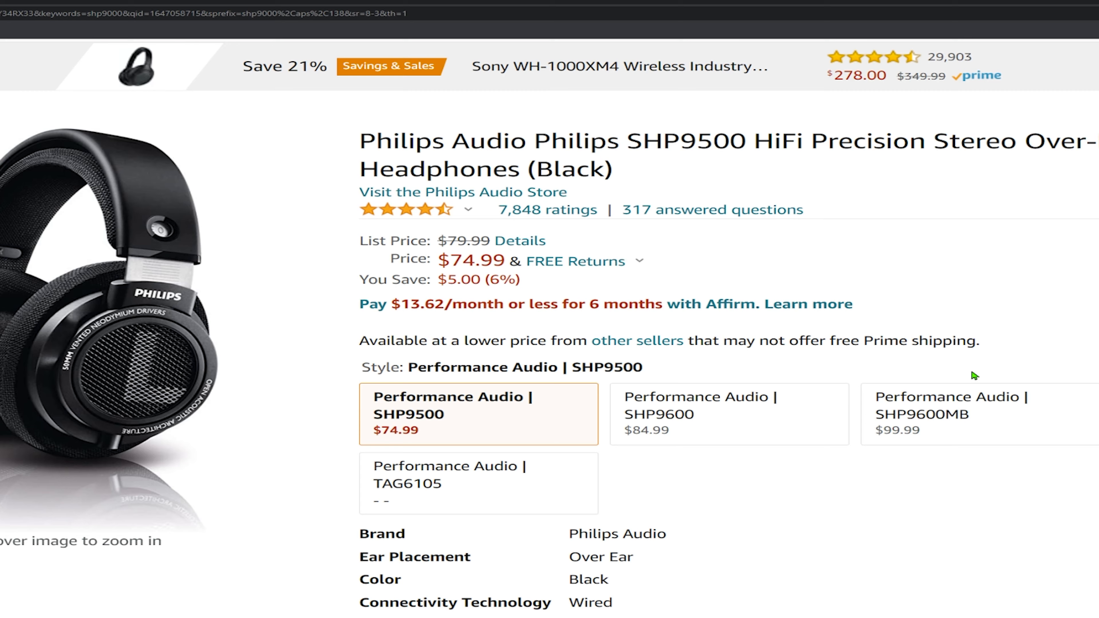
pyautogui.scroll(-3)
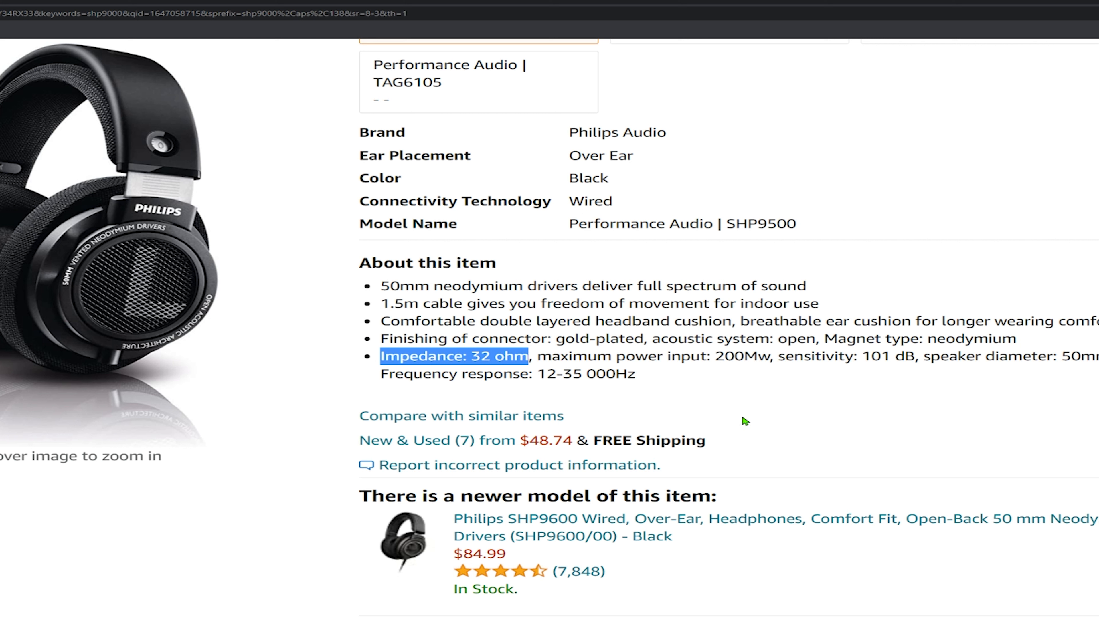
pyautogui.moveTo(740, 430)
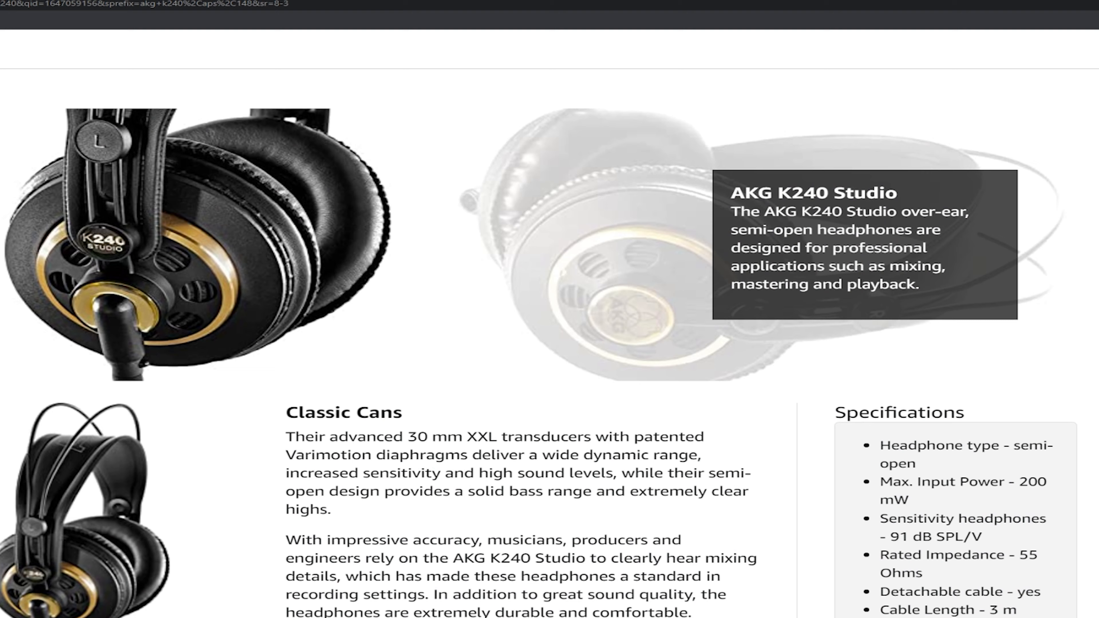
pyautogui.scroll(-3)
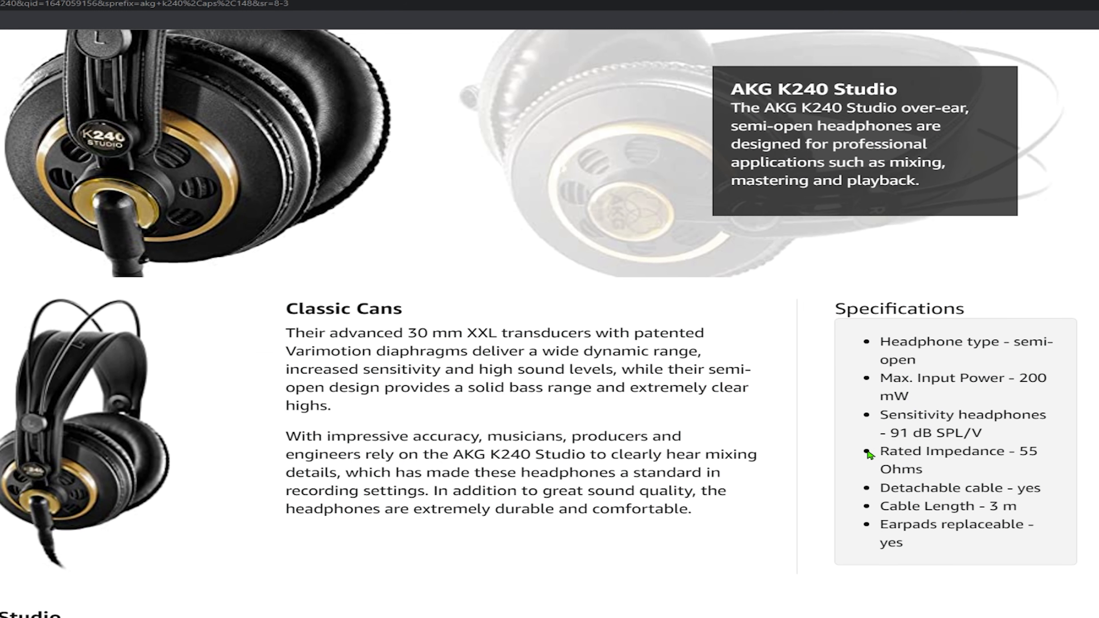